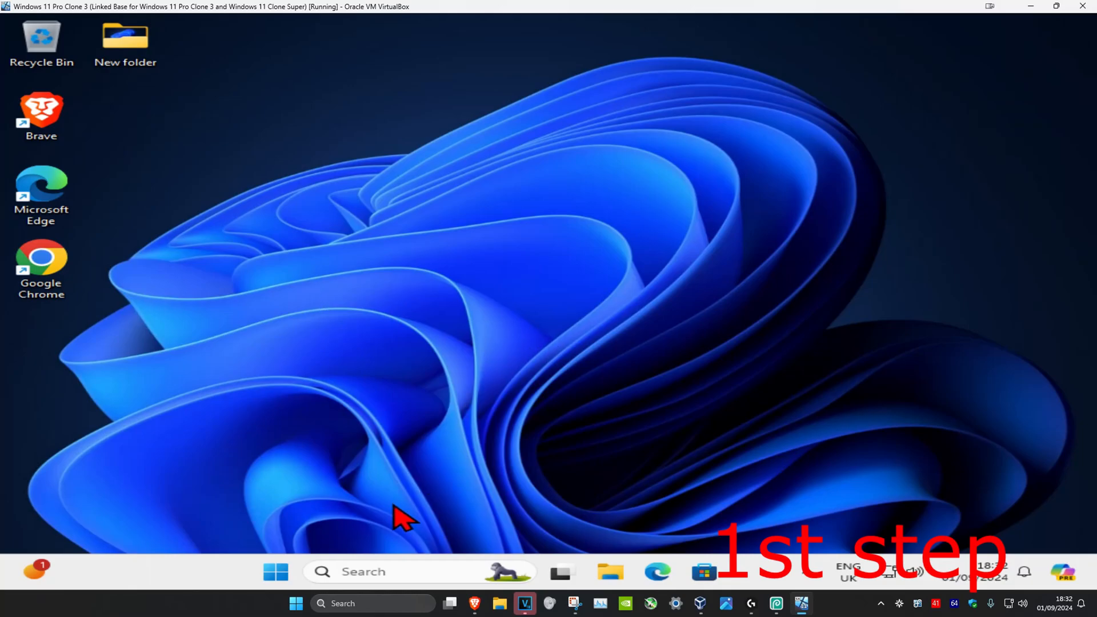
Step: Open the Services app from search and select TCP/IP NetBIOS Helper
{"action": "type", "text": "services"}
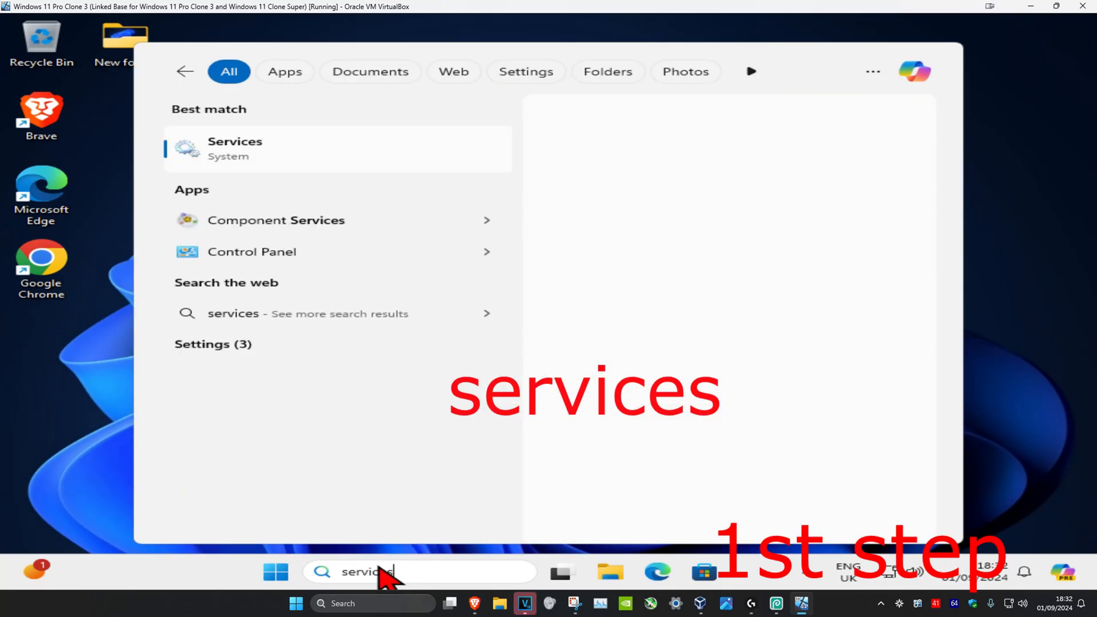
{"action": "left_click", "coordinate": [234, 148]}
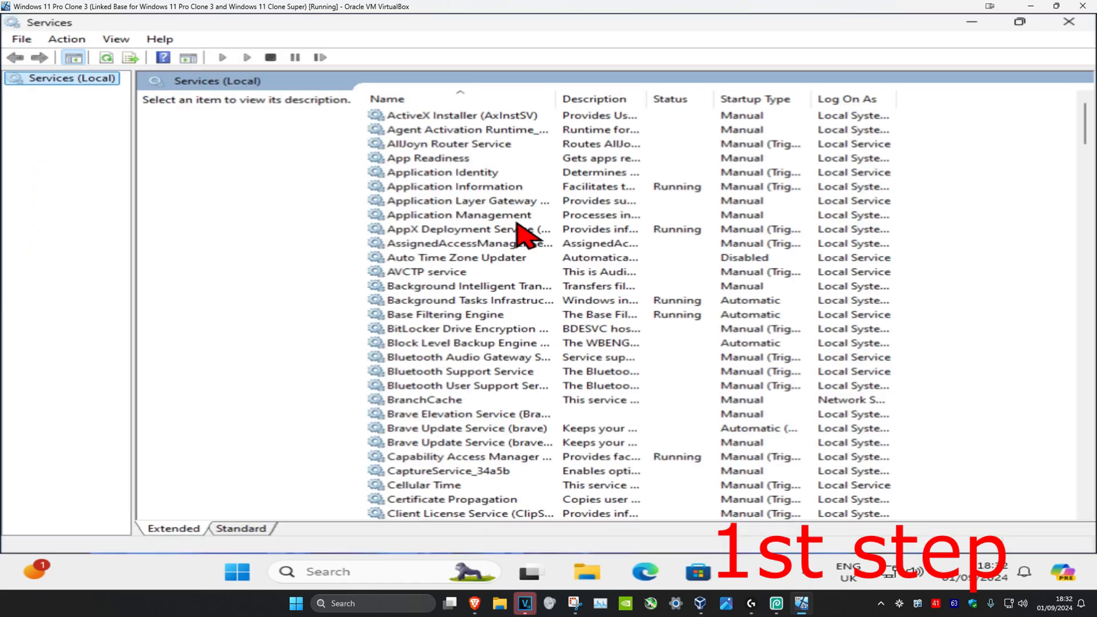
{"action": "left_click", "coordinate": [461, 115]}
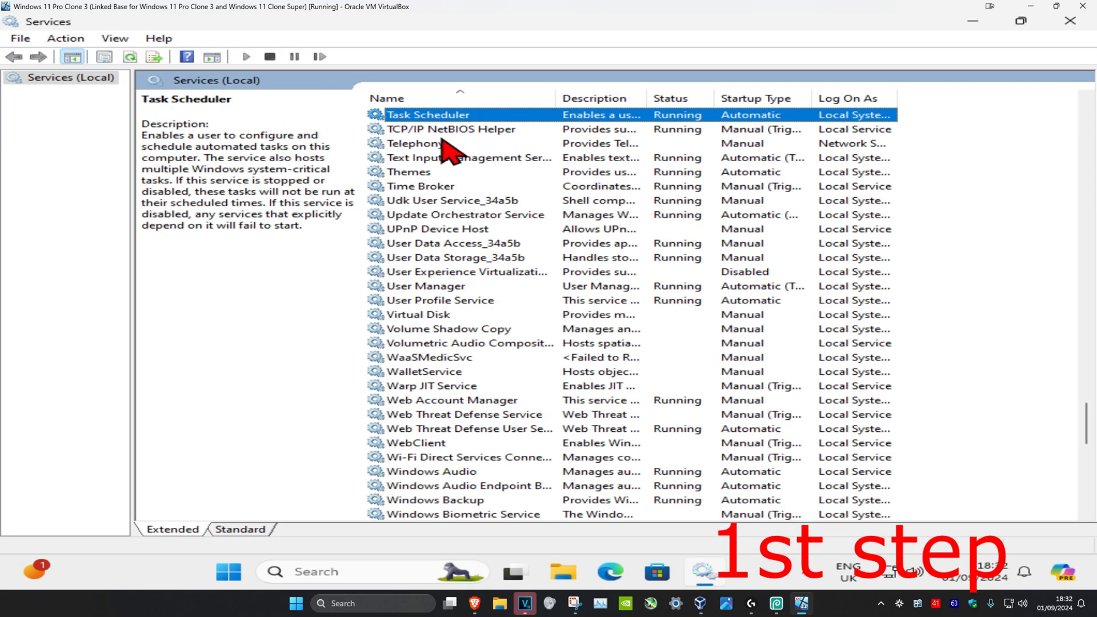
{"action": "left_click", "coordinate": [452, 129]}
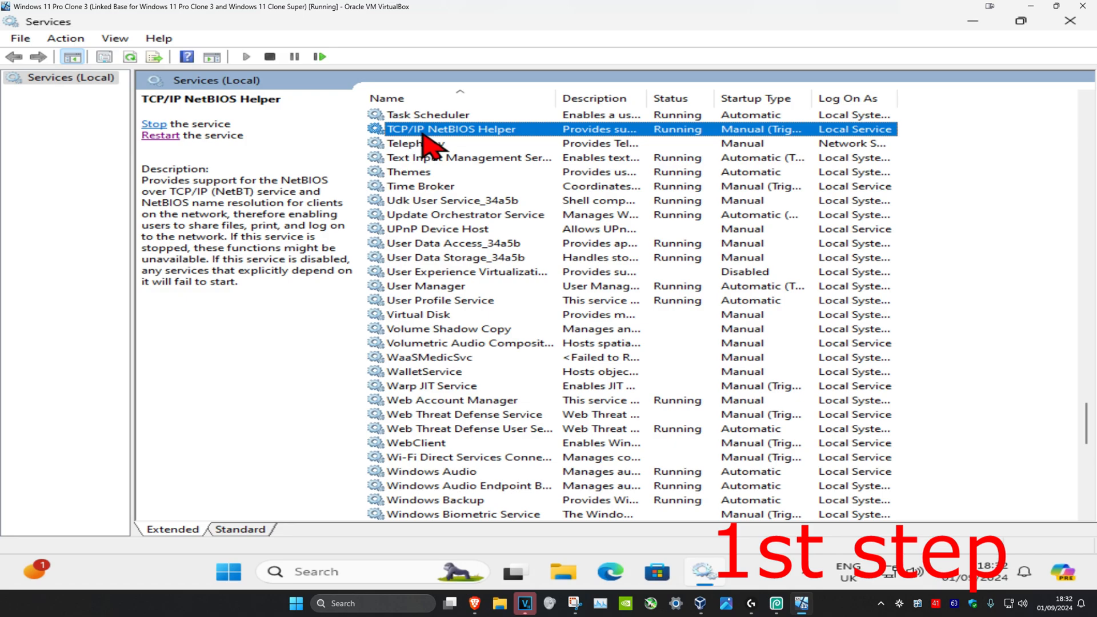
{"action": "mouse_move", "coordinate": [455, 143]}
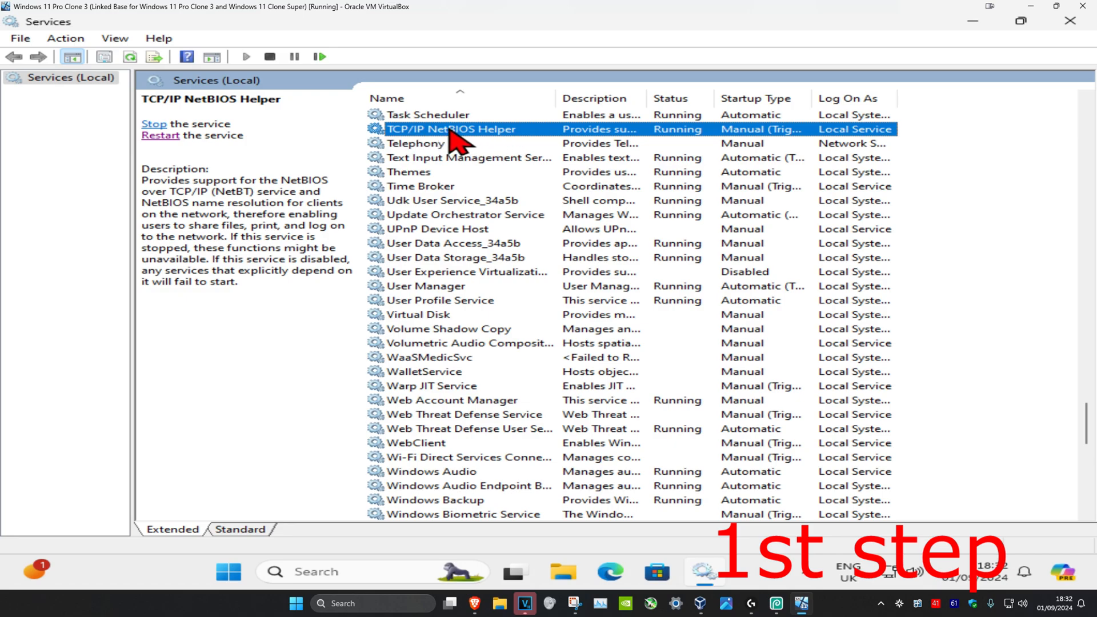
Step: Set TCP/IP NetBIOS Helper's startup type to Automatic
{"action": "double_click", "coordinate": [452, 128]}
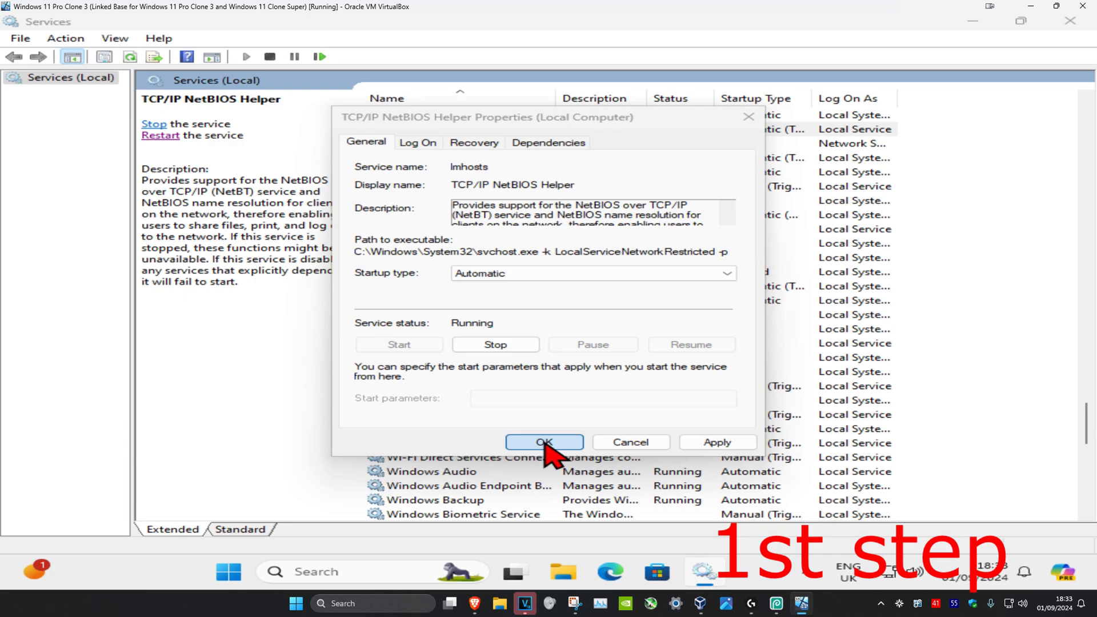
{"action": "left_click", "coordinate": [544, 442]}
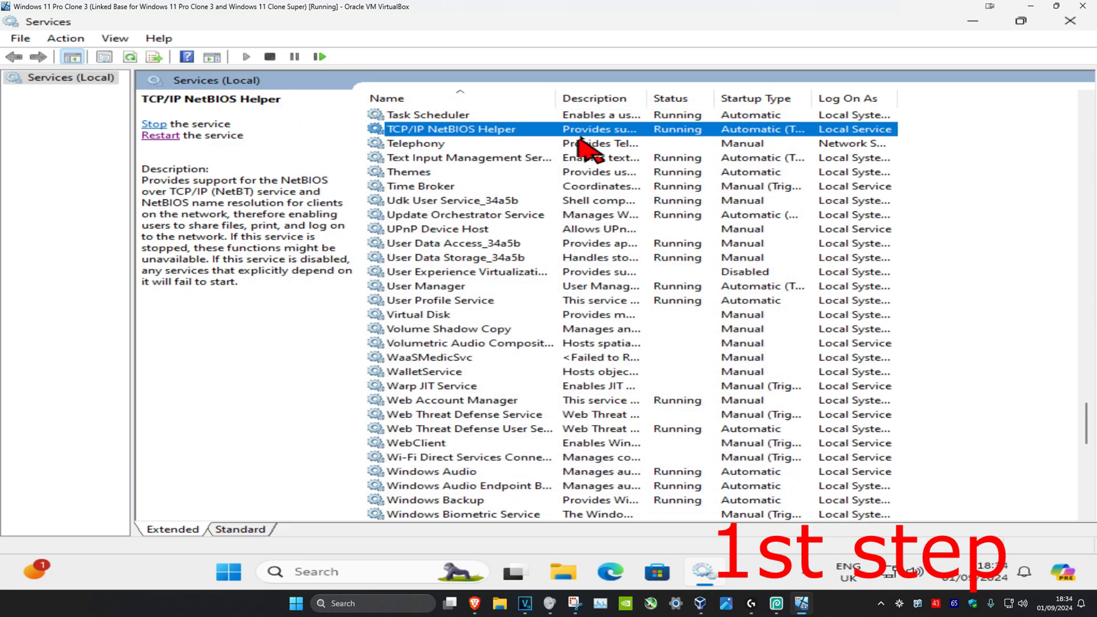
{"action": "left_click", "coordinate": [154, 124]}
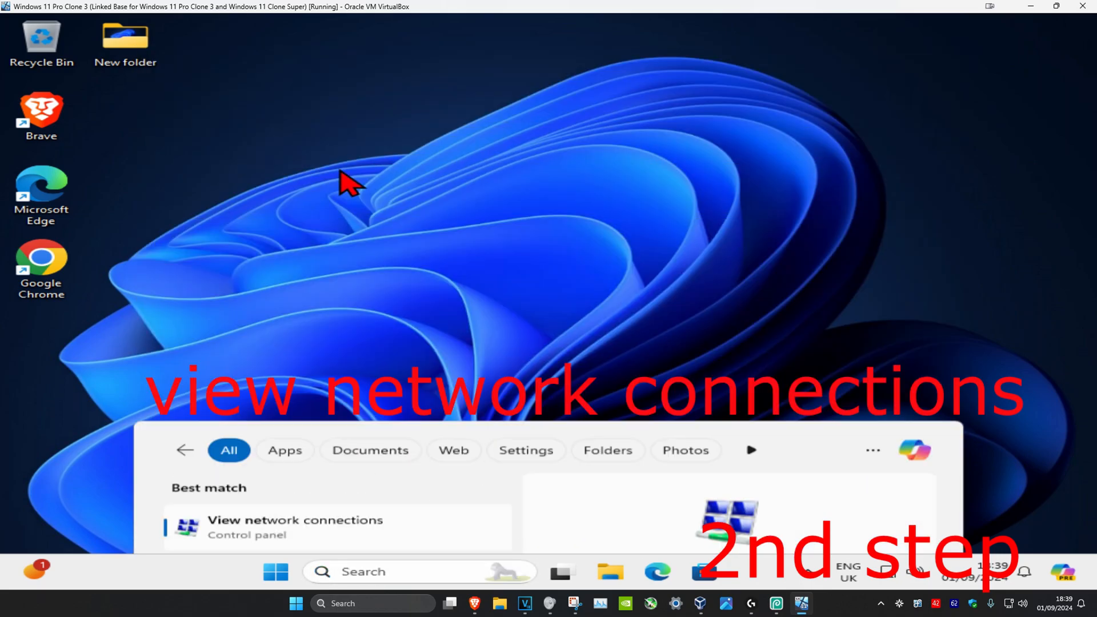
Step: Open Advanced TCP/IP Settings for the Ethernet adapter's Internet Protocol Version 4
{"action": "left_click", "coordinate": [294, 526]}
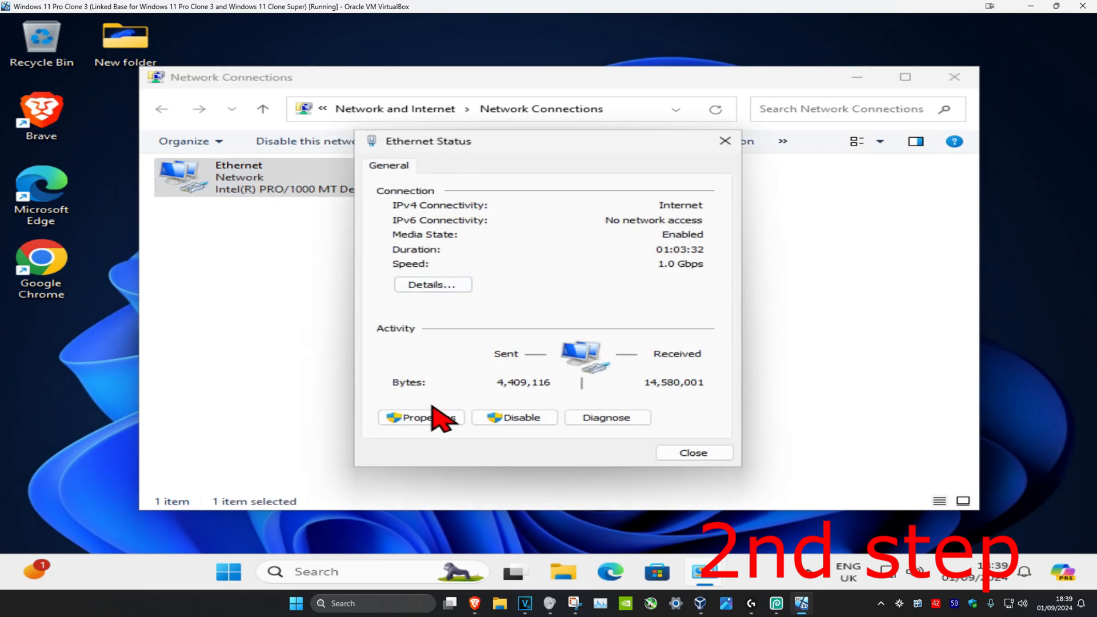
{"action": "left_click", "coordinate": [420, 417]}
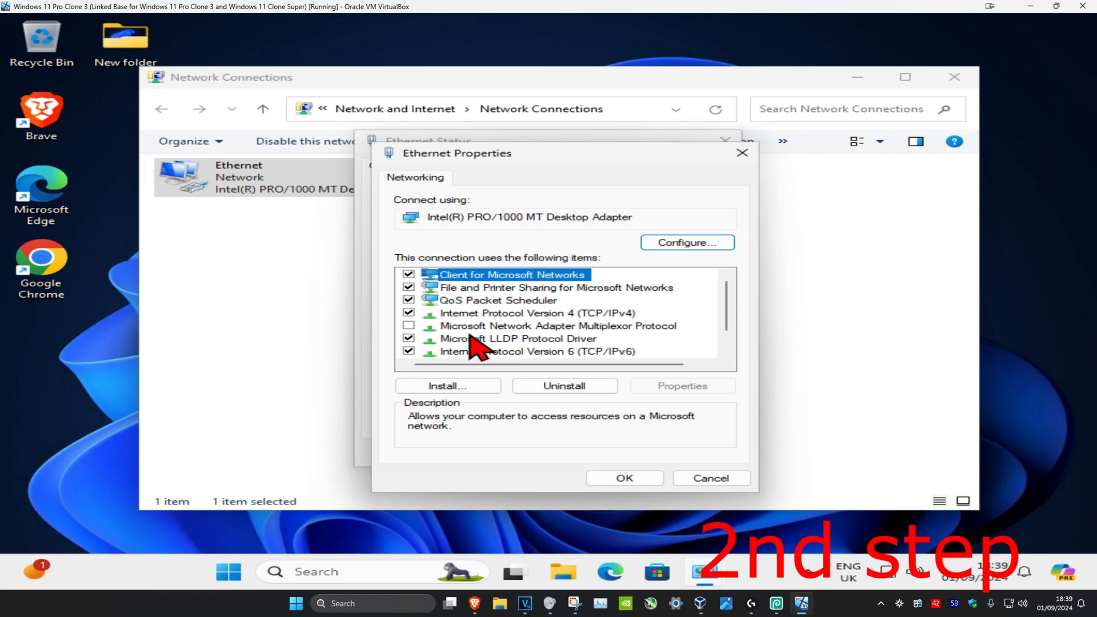
{"action": "double_click", "coordinate": [536, 313]}
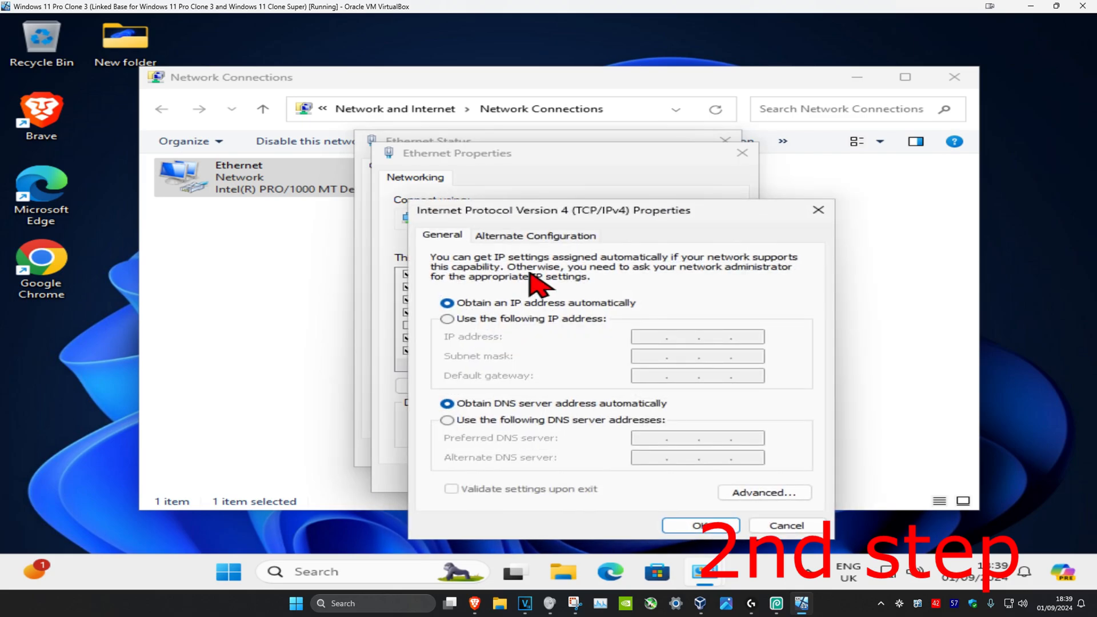
{"action": "left_click", "coordinate": [764, 492]}
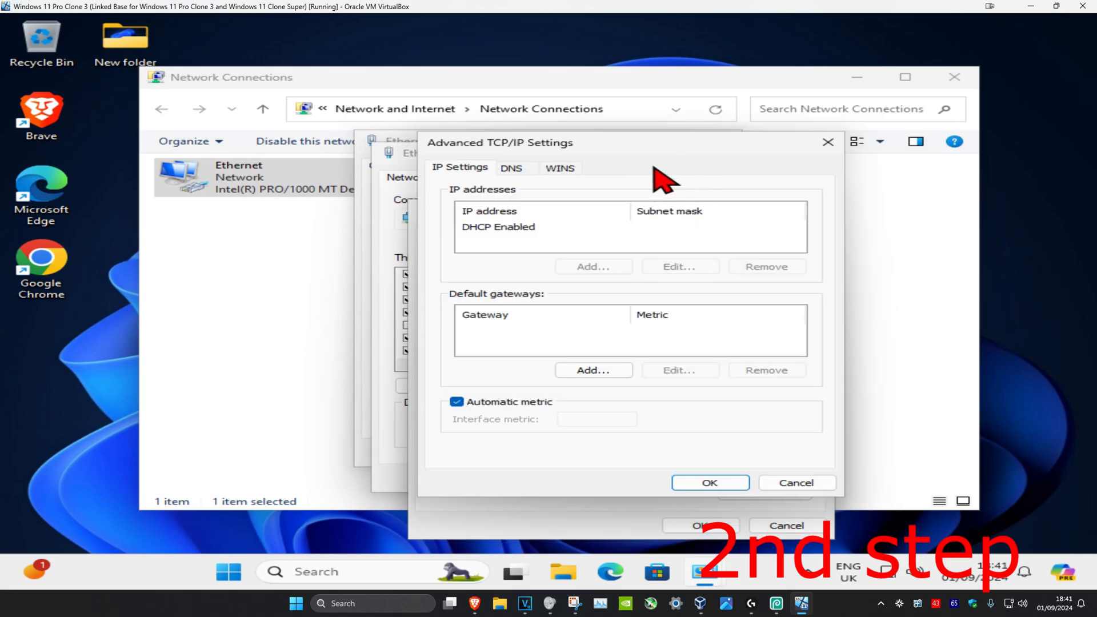
Step: Choose 'Enable NetBIOS over TCP/IP' on the WINS settings
{"action": "left_click", "coordinate": [560, 167]}
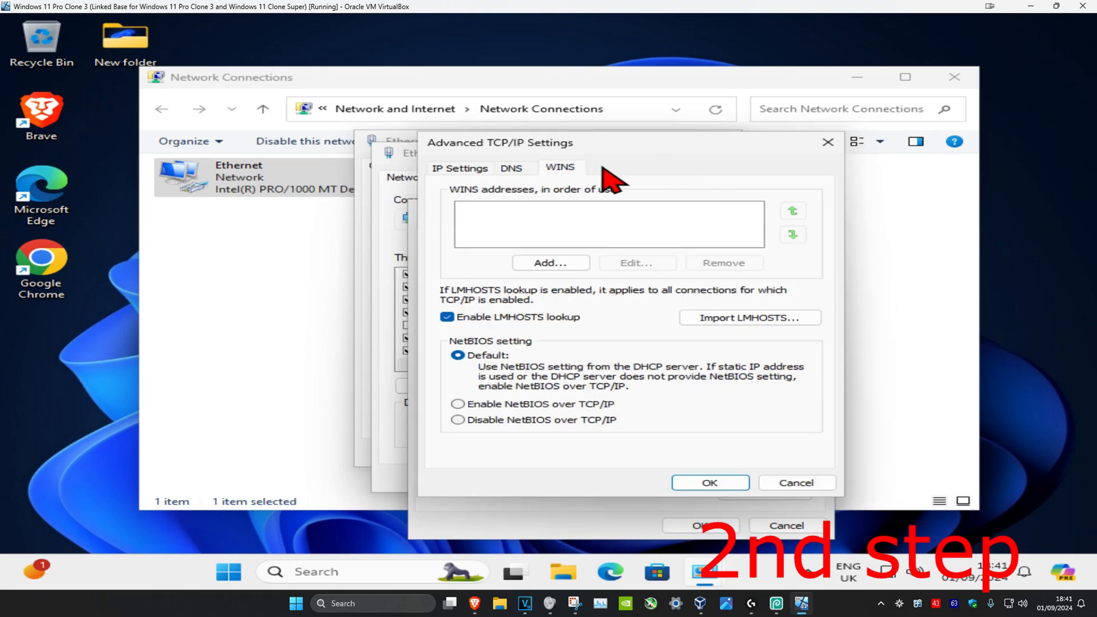
{"action": "mouse_move", "coordinate": [565, 420]}
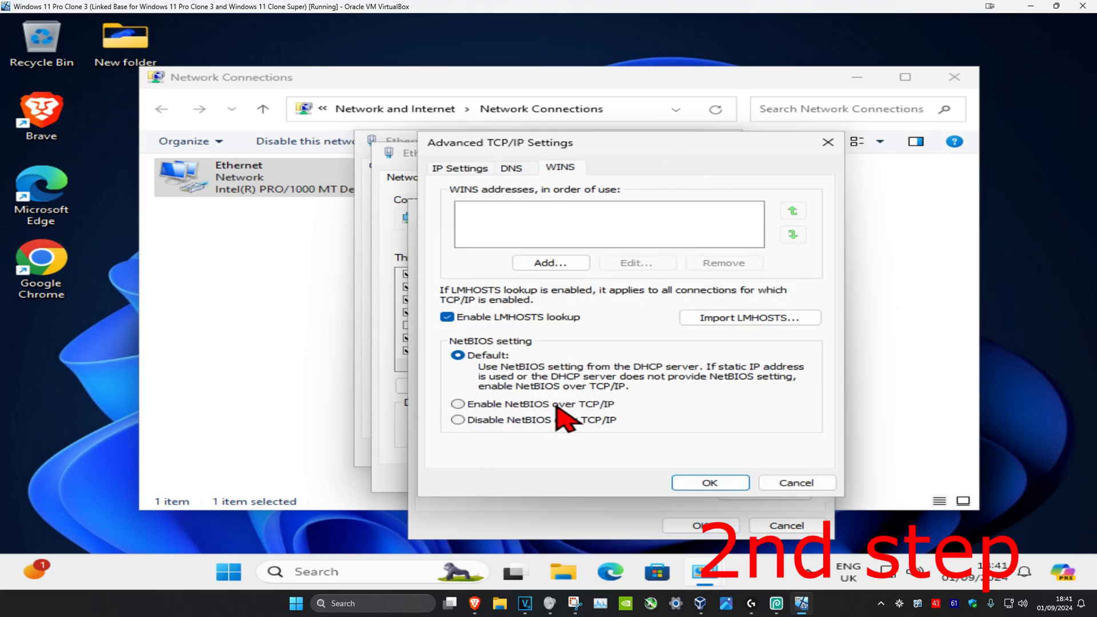
{"action": "left_click", "coordinate": [458, 404]}
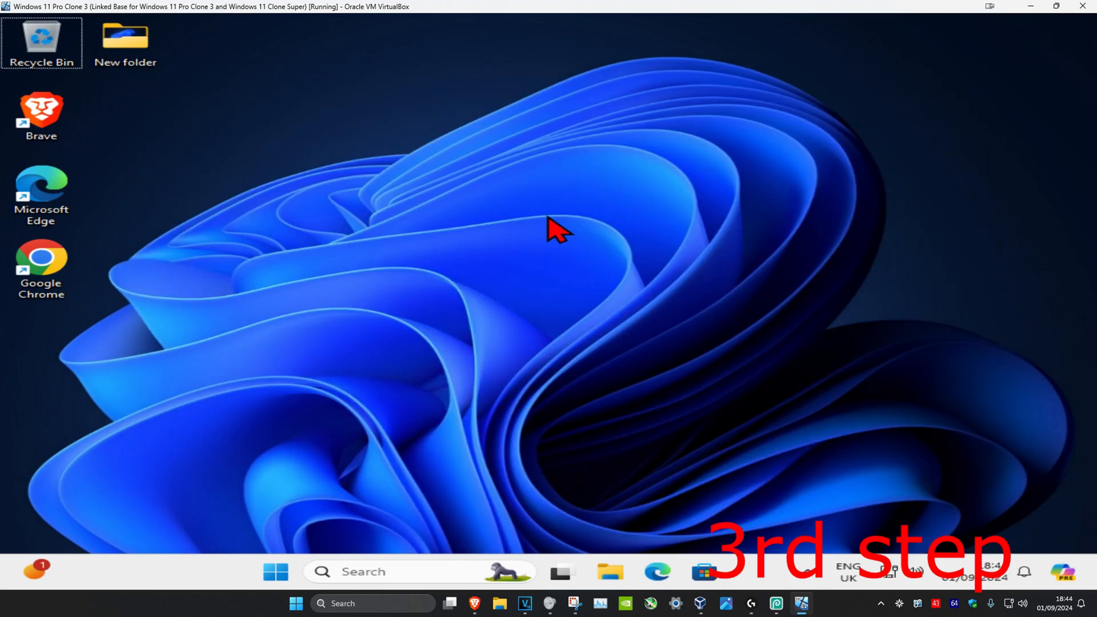
Step: Launch Registry Editor via 're' search and approve the User Account Control prompt
{"action": "type", "text": "re"}
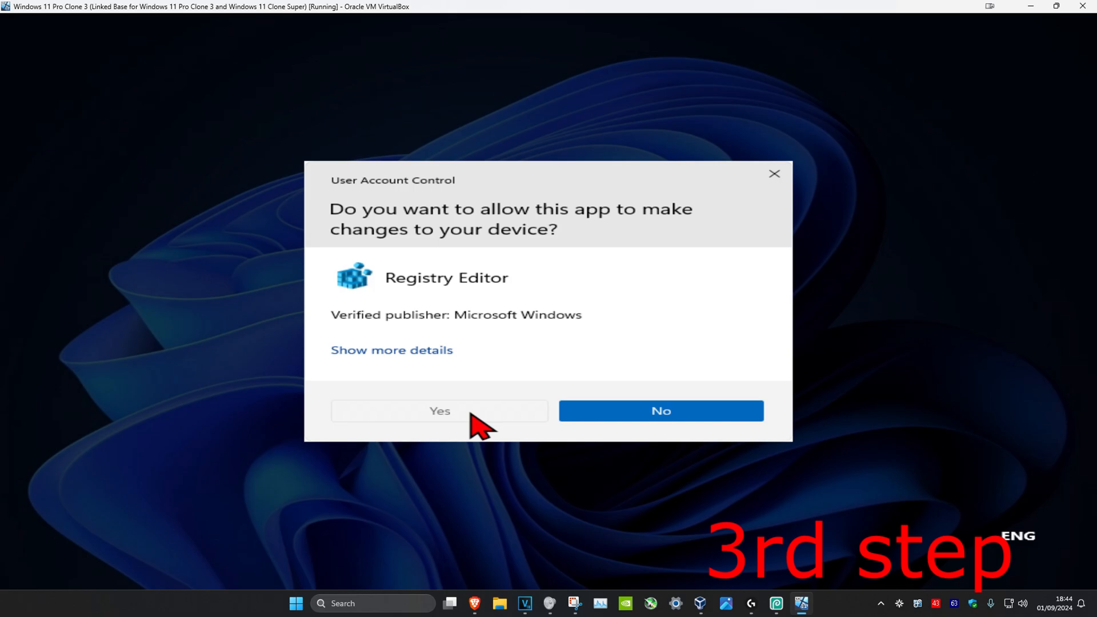
{"action": "left_click", "coordinate": [439, 410]}
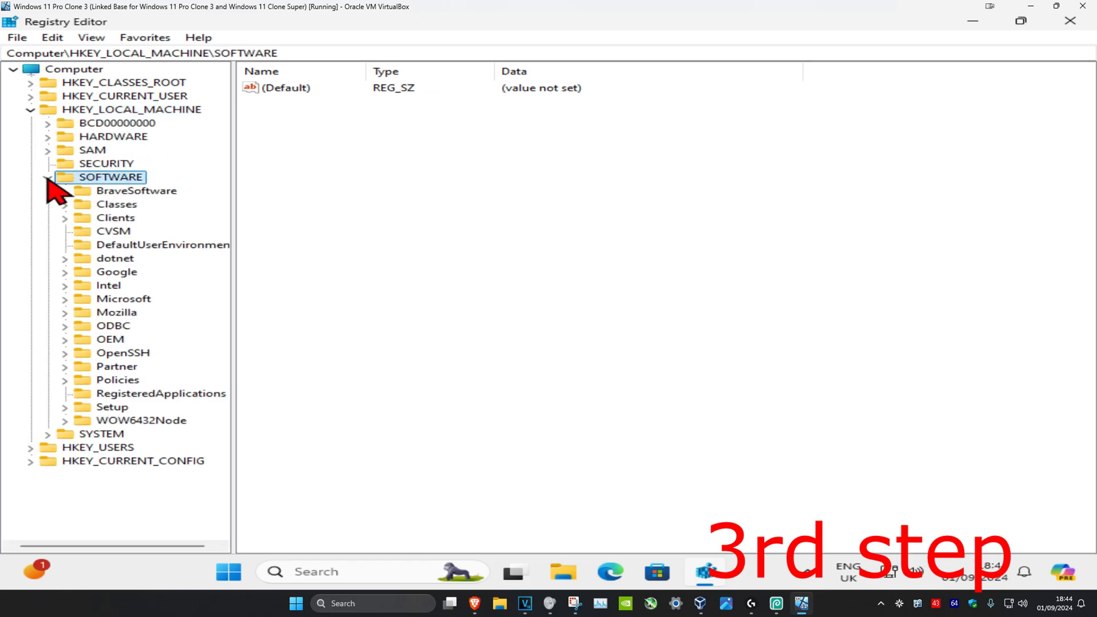
Step: Navigate to HKEY_LOCAL_MACHINE\SOFTWARE\Microsoft\MSLicensing\HardwareID
{"action": "left_click", "coordinate": [123, 298]}
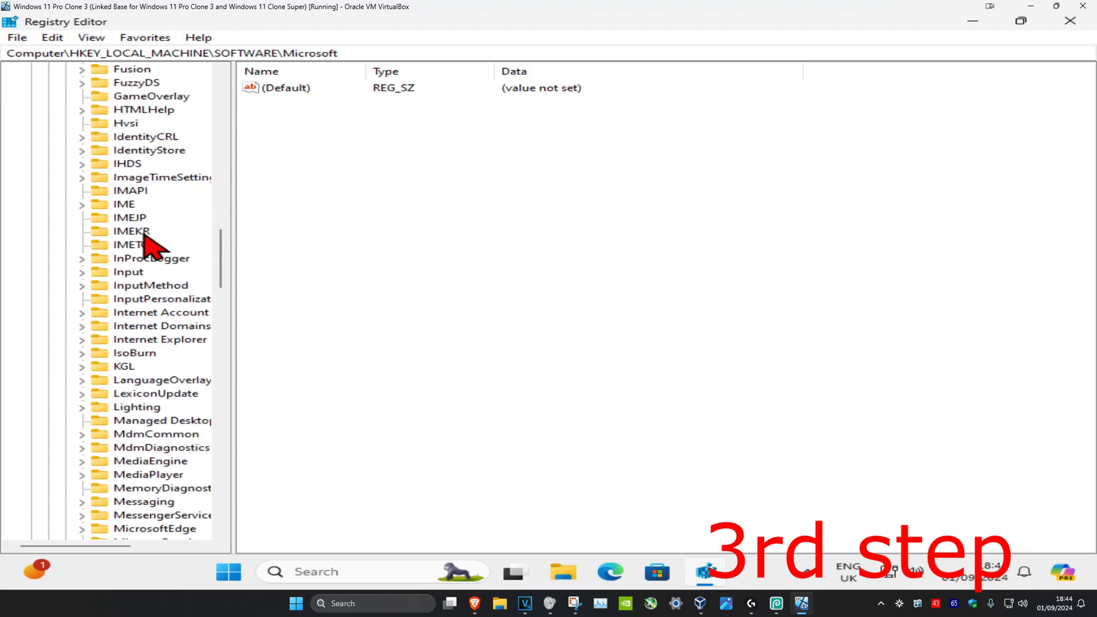
{"action": "scroll", "scroll_direction": "down", "scroll_amount": 3}
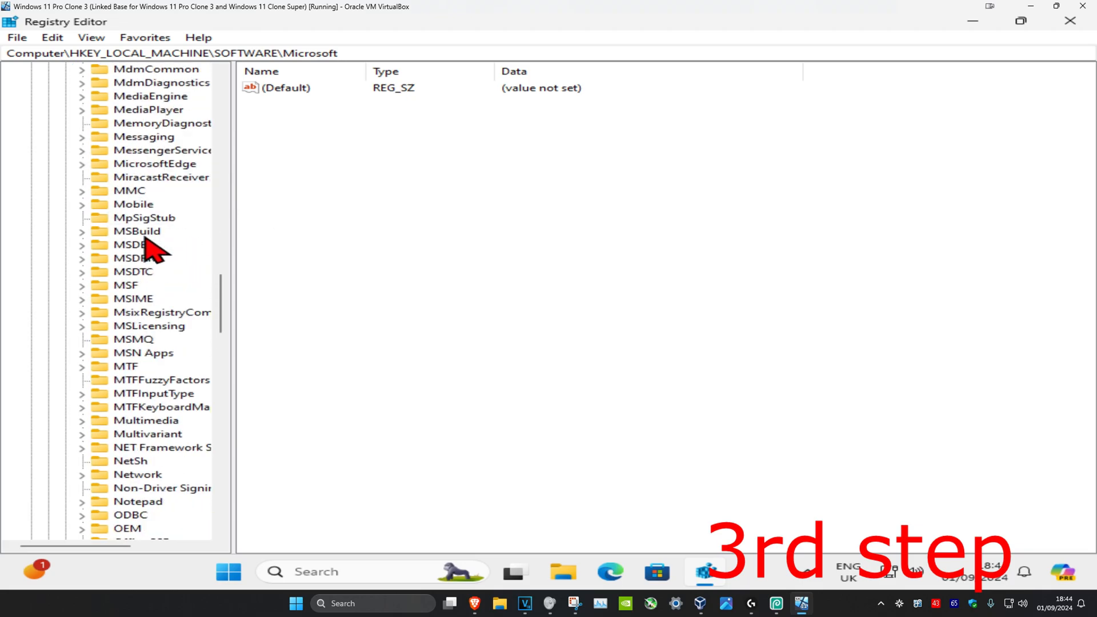
{"action": "scroll", "scroll_direction": "down", "scroll_amount": 3}
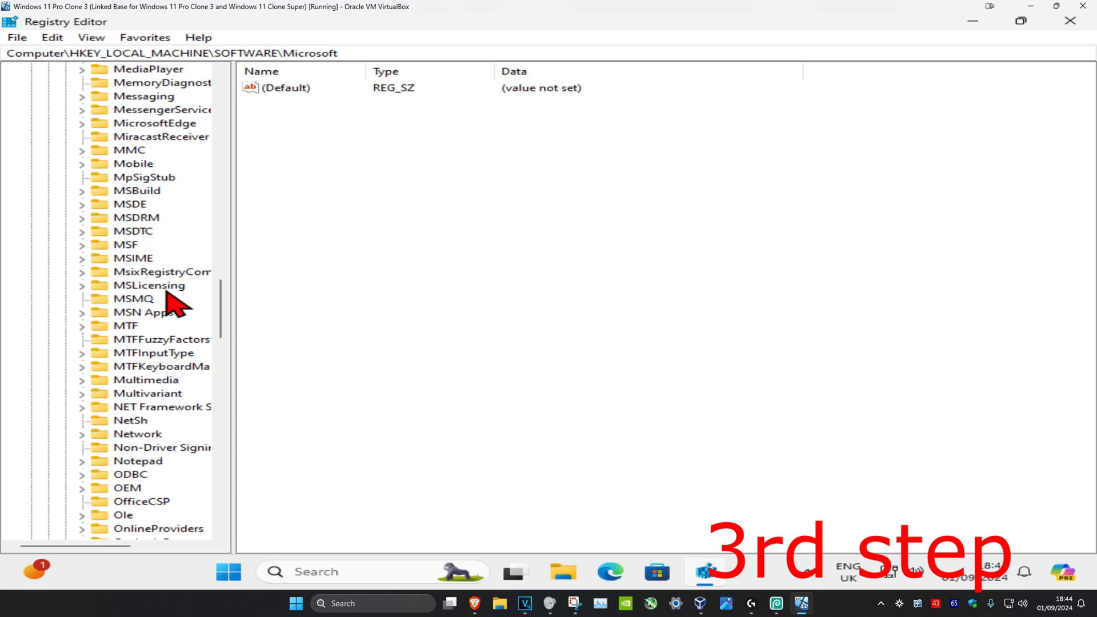
{"action": "left_click", "coordinate": [150, 285]}
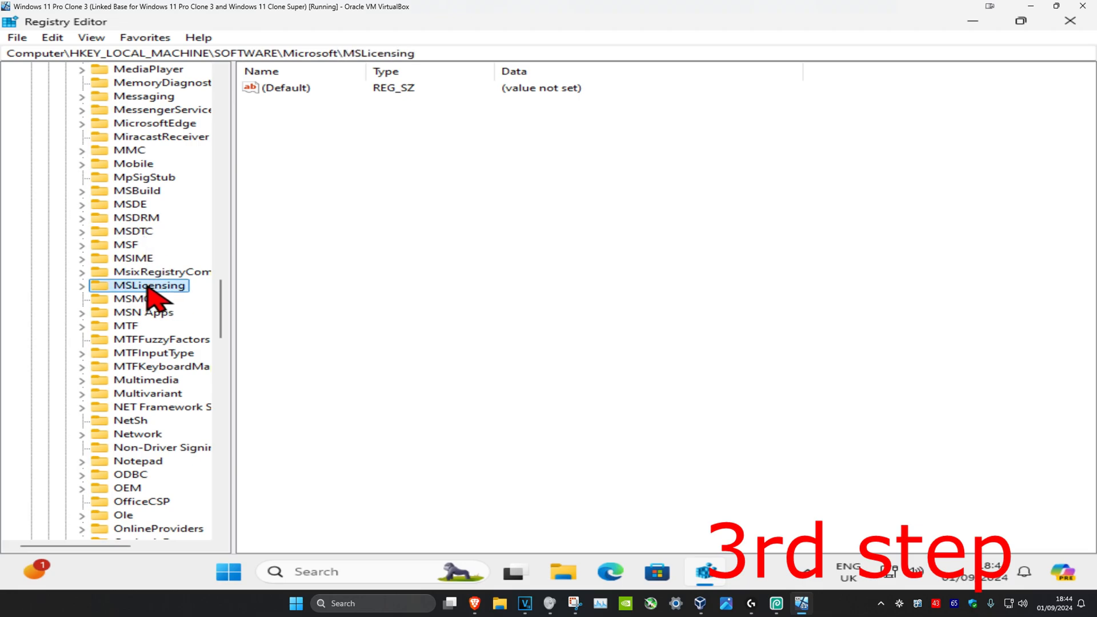
{"action": "left_click", "coordinate": [81, 286]}
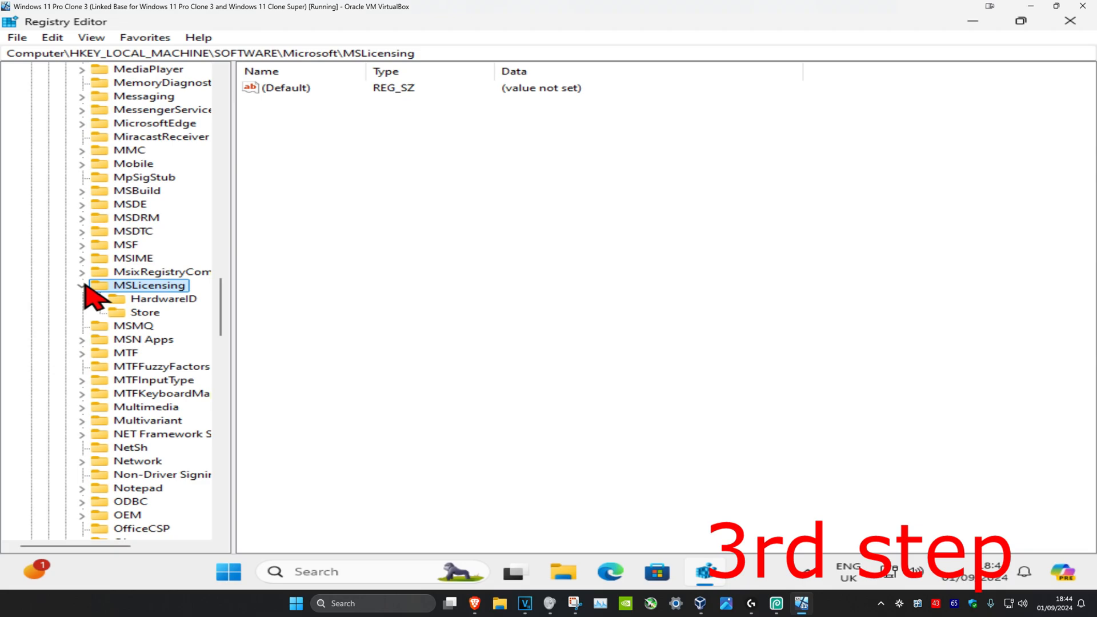
{"action": "left_click", "coordinate": [164, 299]}
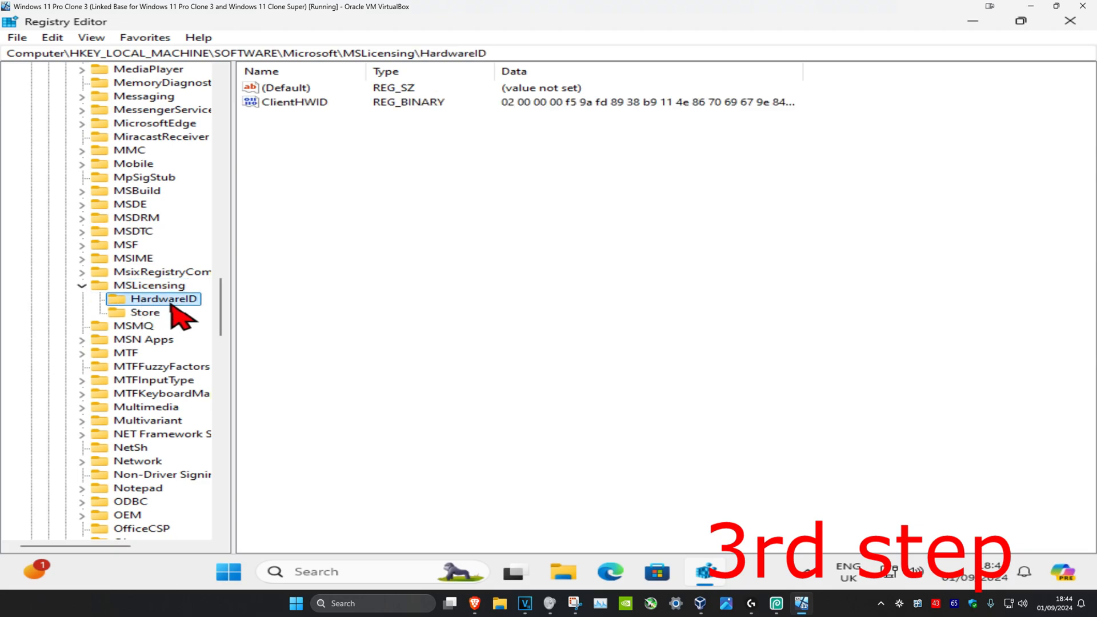
Step: Delete the HardwareID and Store keys under MSLicensing, confirming each deletion
{"action": "left_click", "coordinate": [146, 312]}
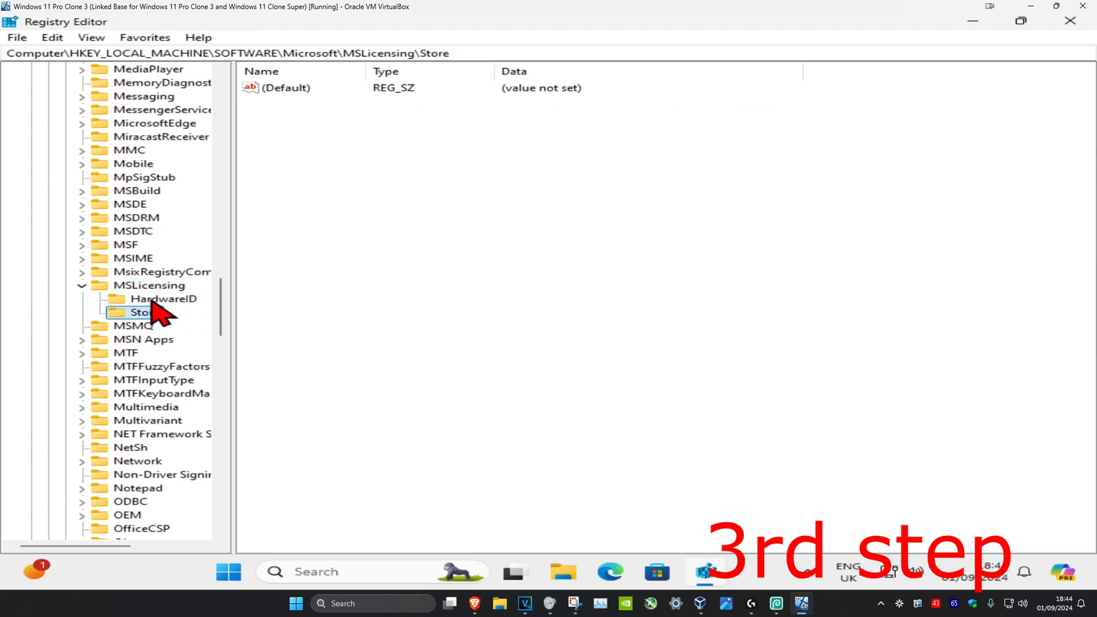
{"action": "left_click", "coordinate": [164, 298]}
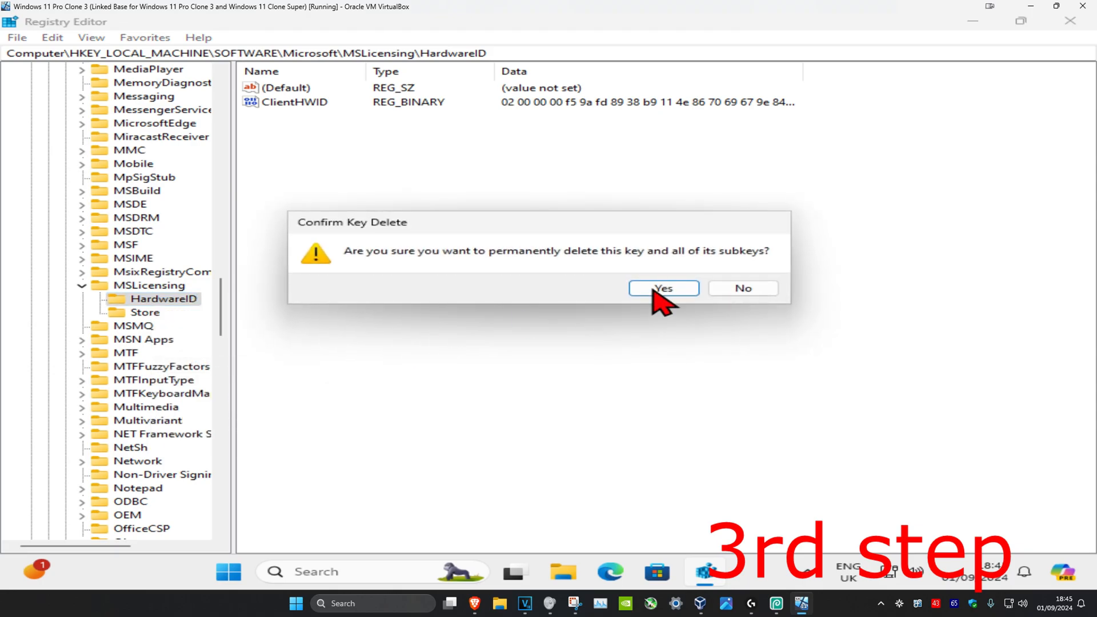
{"action": "left_click", "coordinate": [662, 288]}
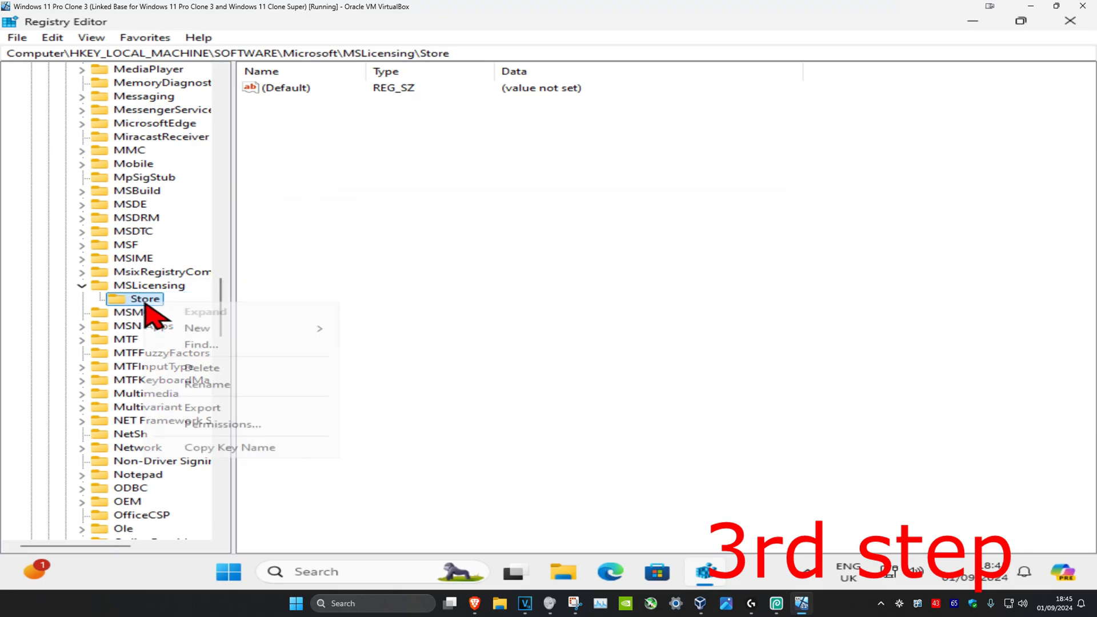
{"action": "left_click", "coordinate": [202, 367]}
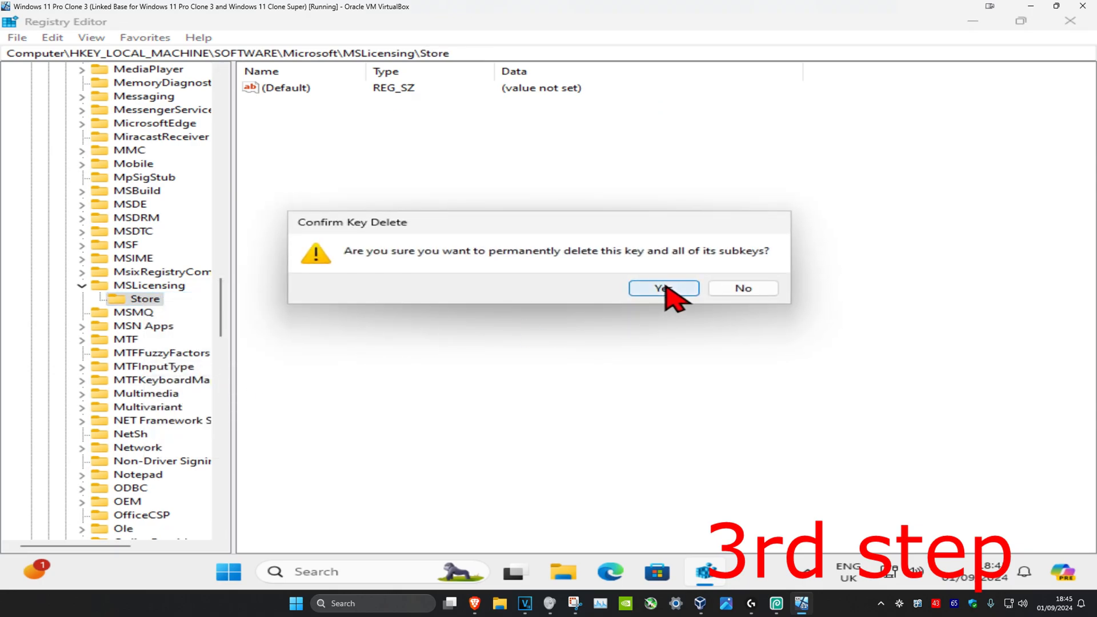
{"action": "left_click", "coordinate": [663, 288]}
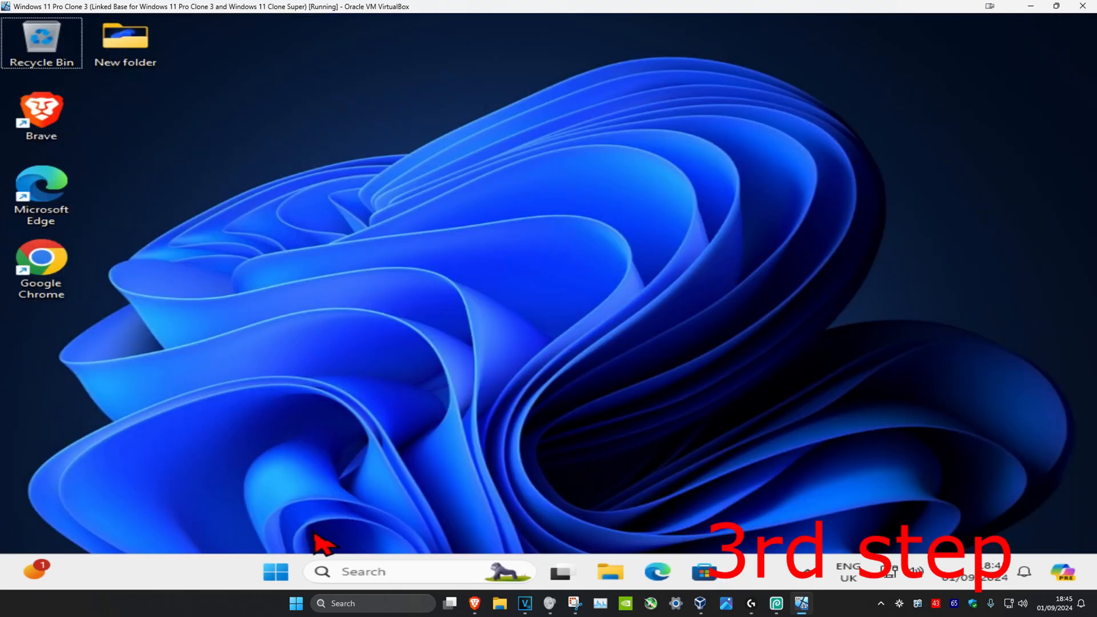